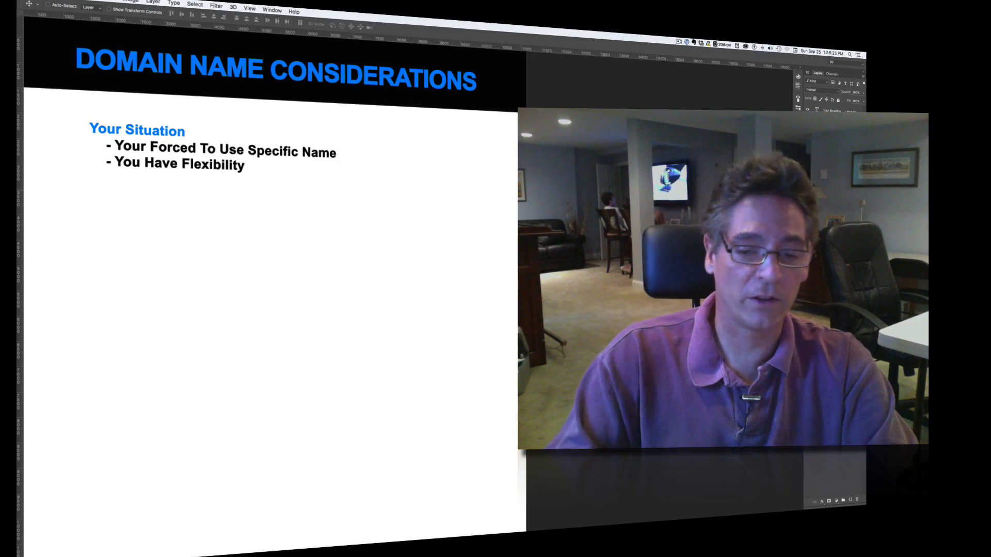
{"action": "mouse_move", "coordinate": [154, 227]}
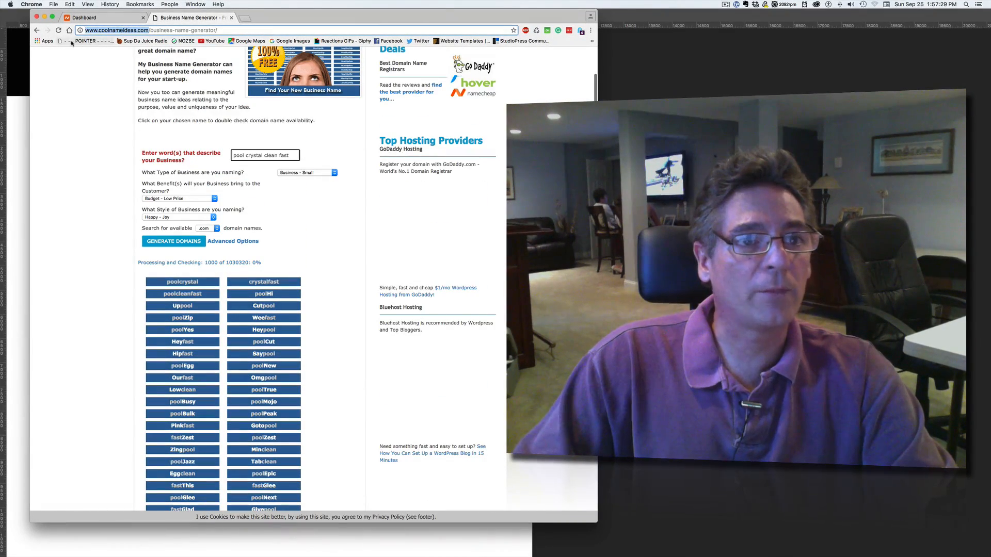
- Return to the Cool Name Ideas home page and open the Business Name Generator
{"action": "scroll", "scroll_direction": "up", "scroll_amount": 3}
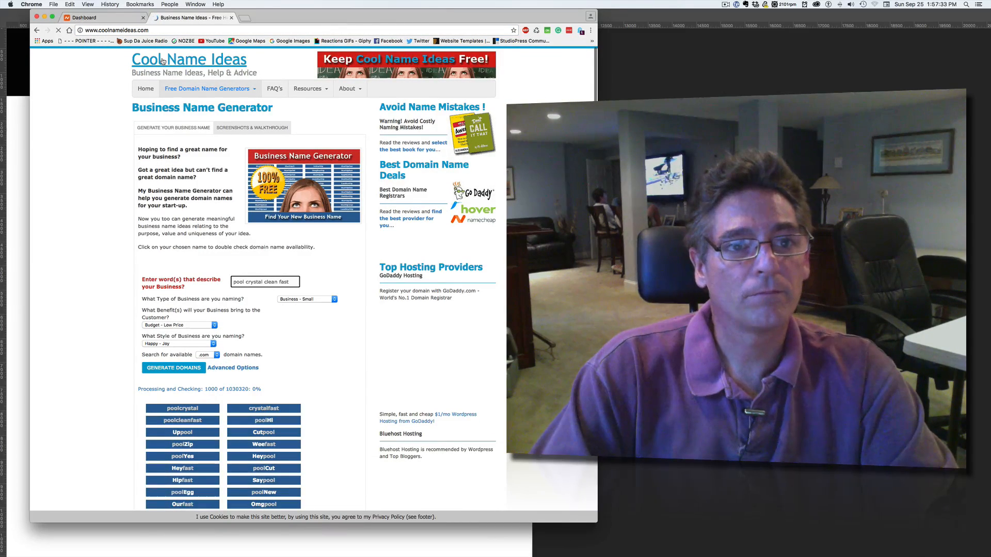
{"action": "left_click", "coordinate": [145, 89]}
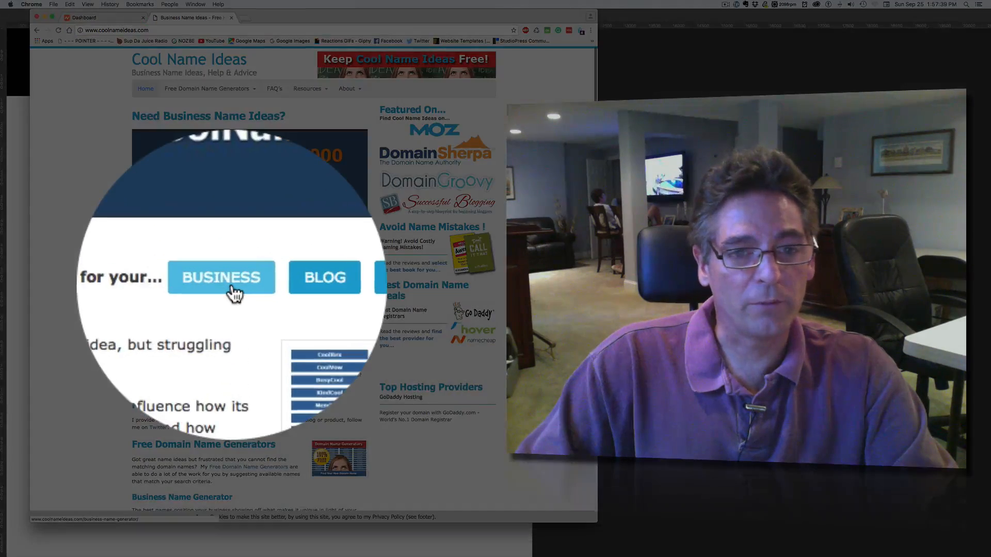
{"action": "left_click", "coordinate": [221, 278]}
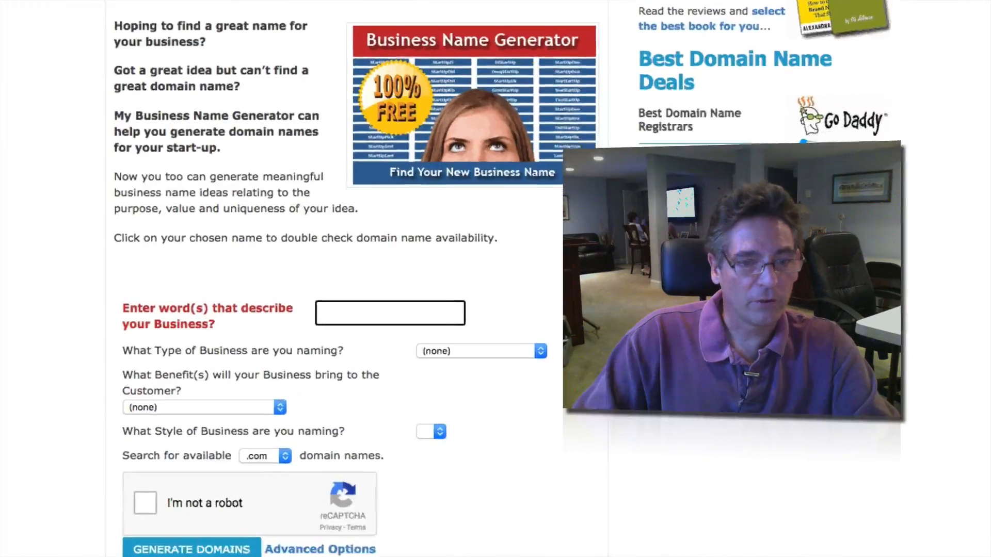
- Enter 'pool water quick crystal' as the words describing the business
{"action": "scroll", "scroll_direction": "down", "scroll_amount": 3}
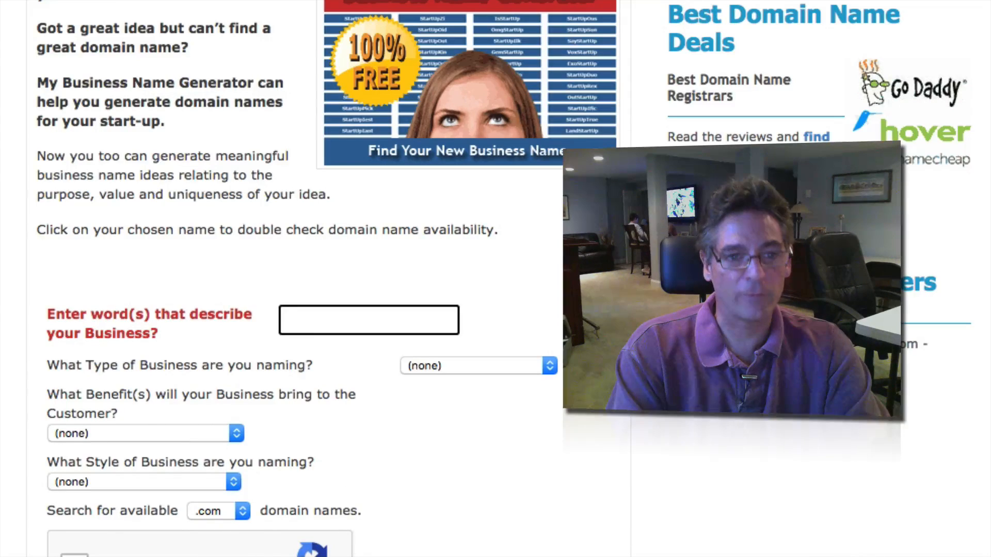
{"action": "type", "text": "pool water"}
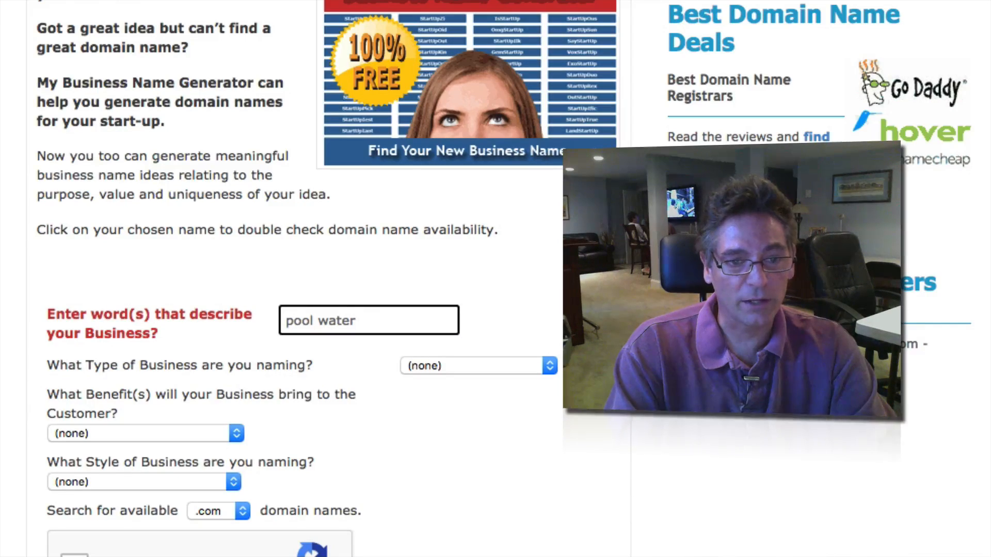
{"action": "type", "text": "quick"}
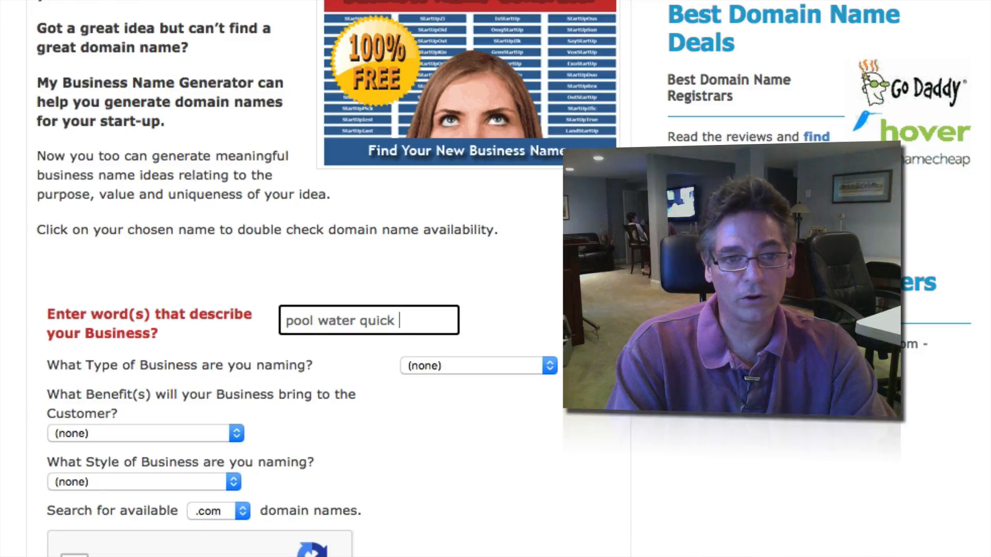
{"action": "type", "text": "c"}
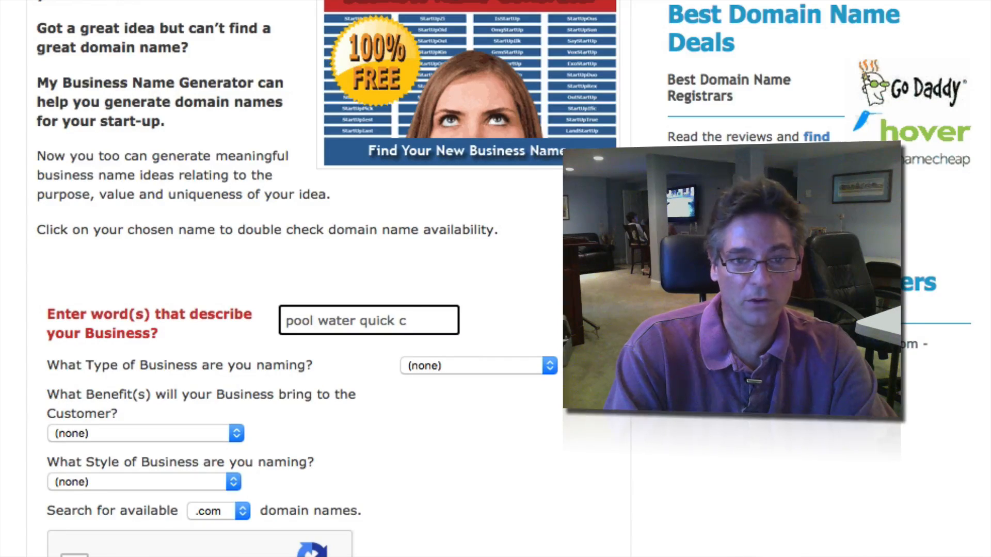
{"action": "type", "text": "rysta"}
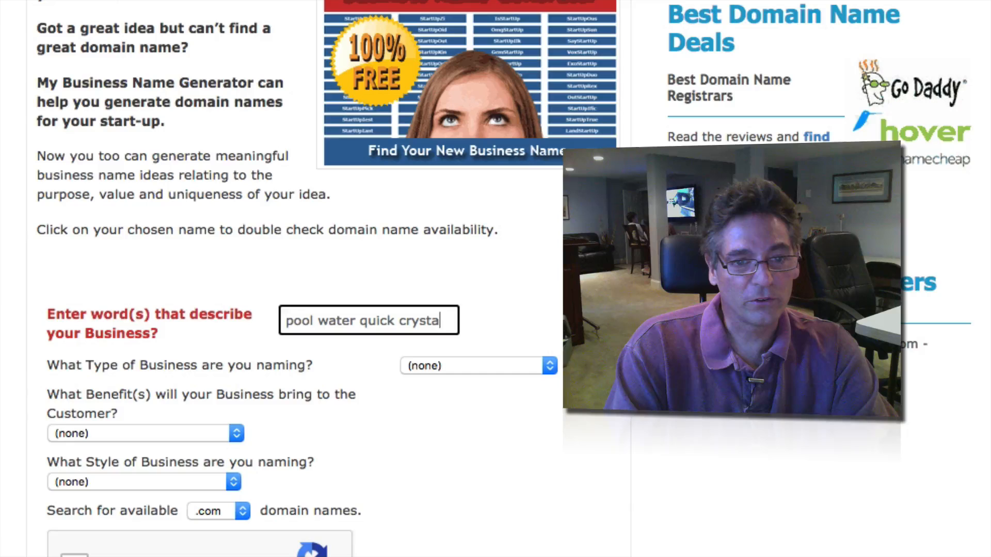
{"action": "type", "text": "l"}
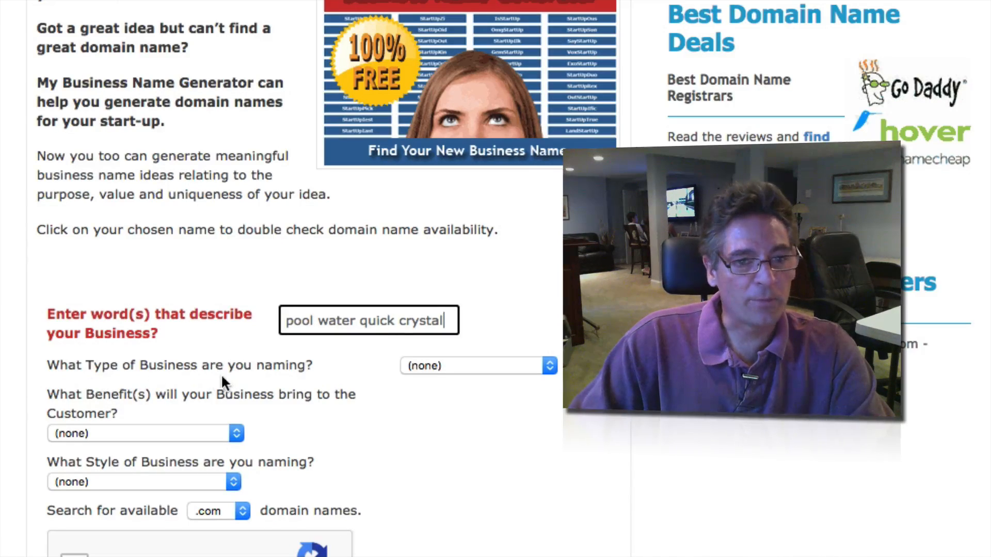
- Set type to Business - Group, benefit to Budget - Low Price, style to Happy - Joy
{"action": "left_click", "coordinate": [474, 365]}
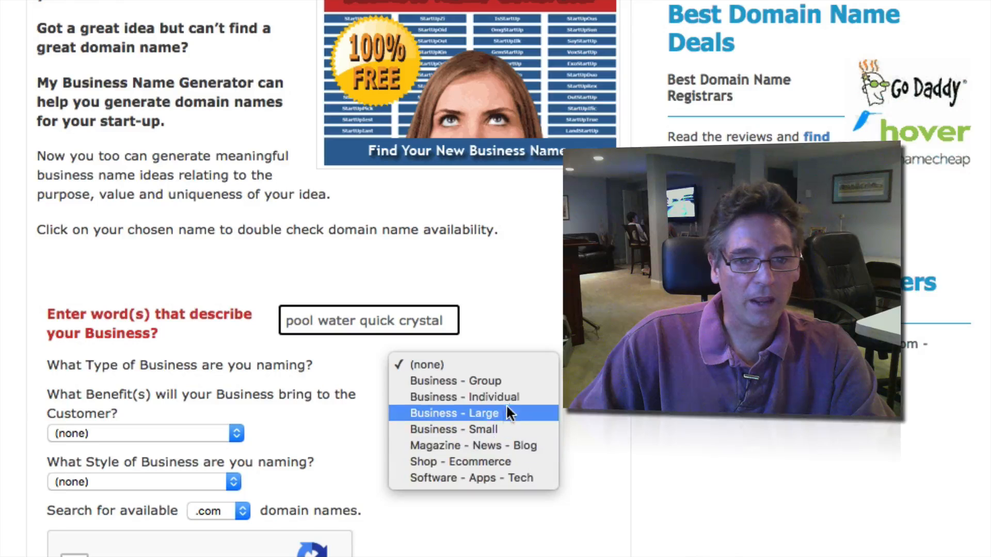
{"action": "mouse_move", "coordinate": [536, 401]}
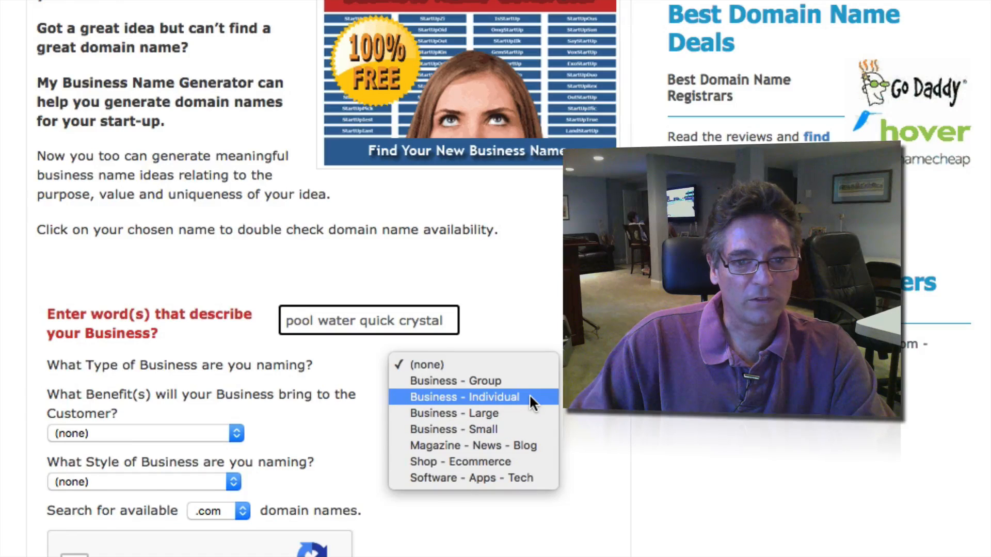
{"action": "left_click", "coordinate": [454, 381]}
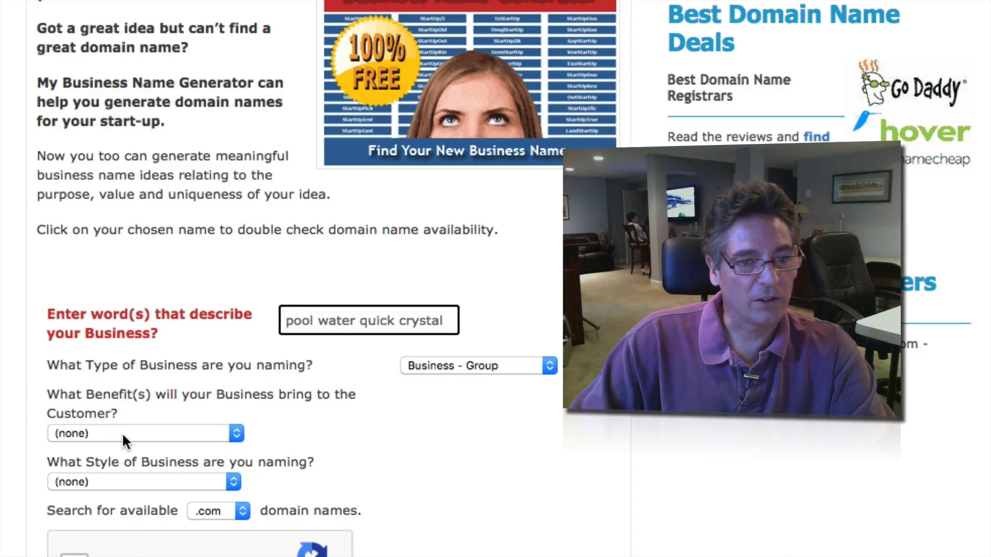
{"action": "mouse_move", "coordinate": [218, 446]}
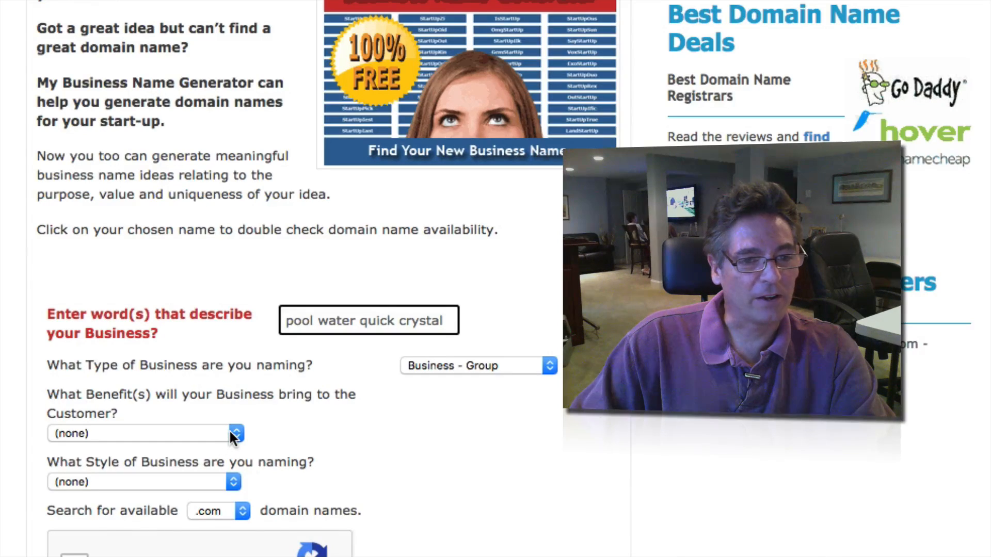
{"action": "left_click", "coordinate": [235, 433]}
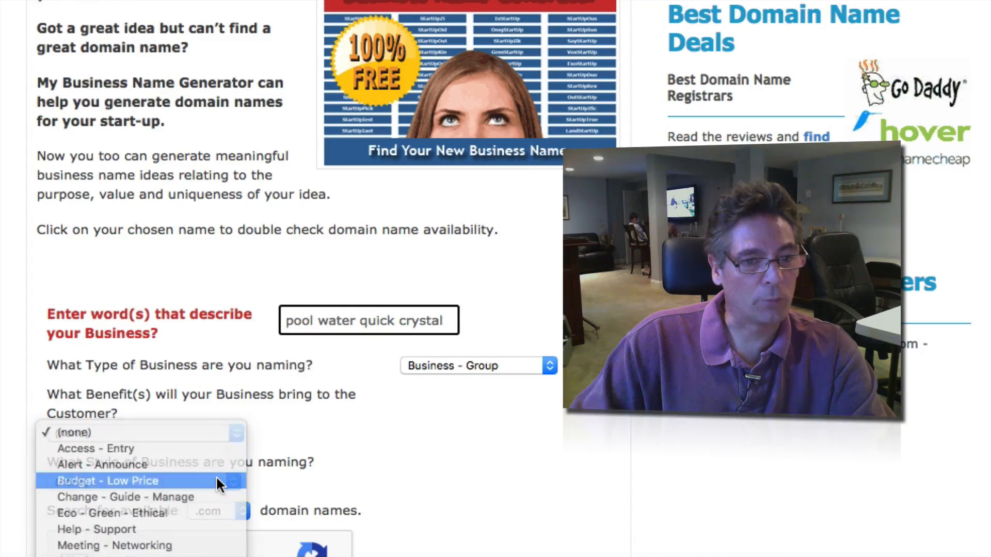
{"action": "left_click", "coordinate": [108, 481]}
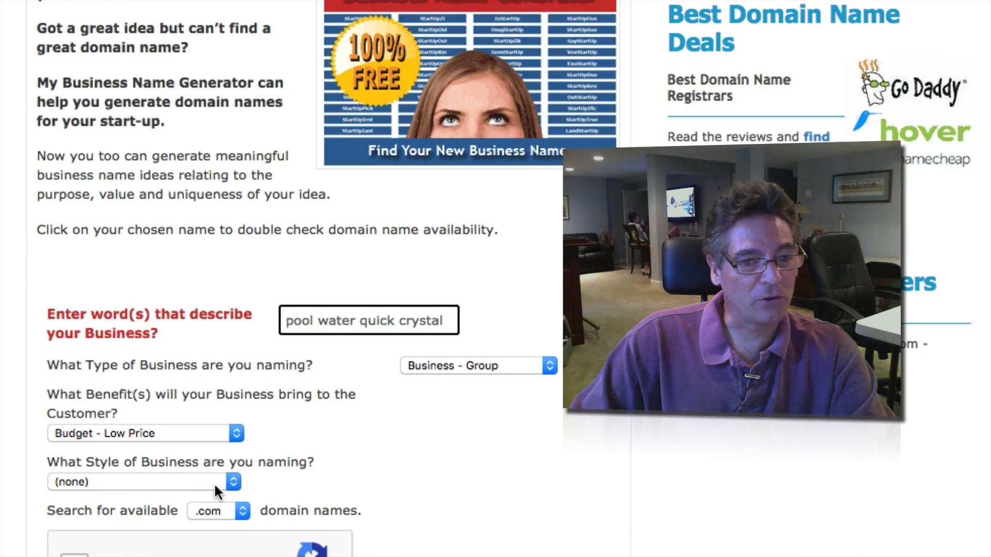
{"action": "left_click", "coordinate": [137, 481]}
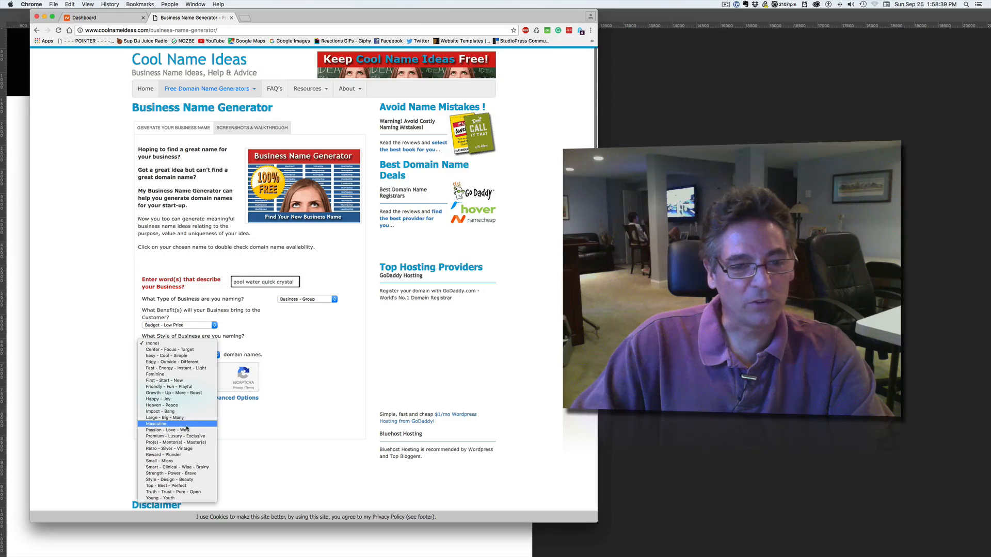
{"action": "mouse_move", "coordinate": [178, 436]}
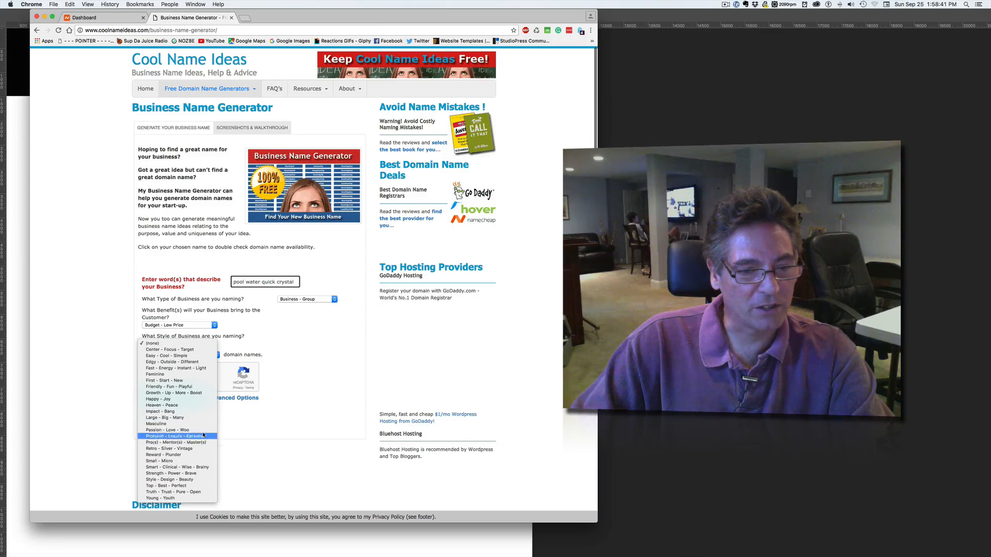
{"action": "left_click", "coordinate": [158, 399]}
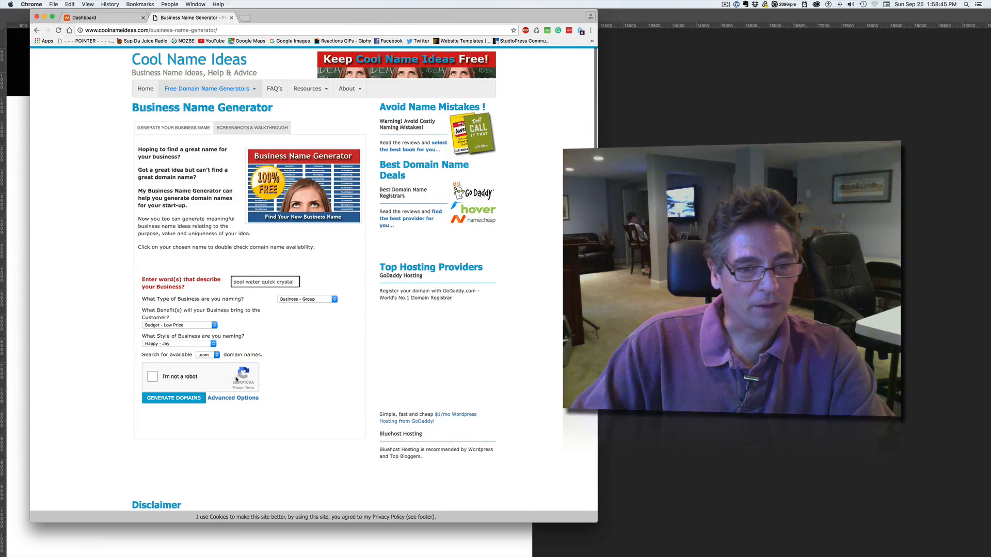
- Pass the 'I'm not a robot' check and generate domain ideas like poolquick and poolcrystal
{"action": "left_click", "coordinate": [153, 377]}
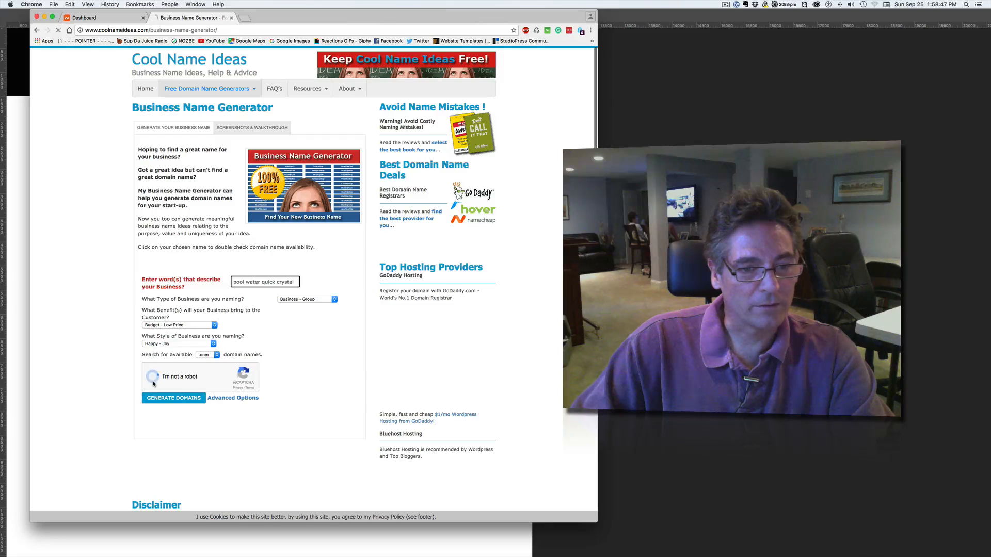
{"action": "left_click", "coordinate": [174, 398]}
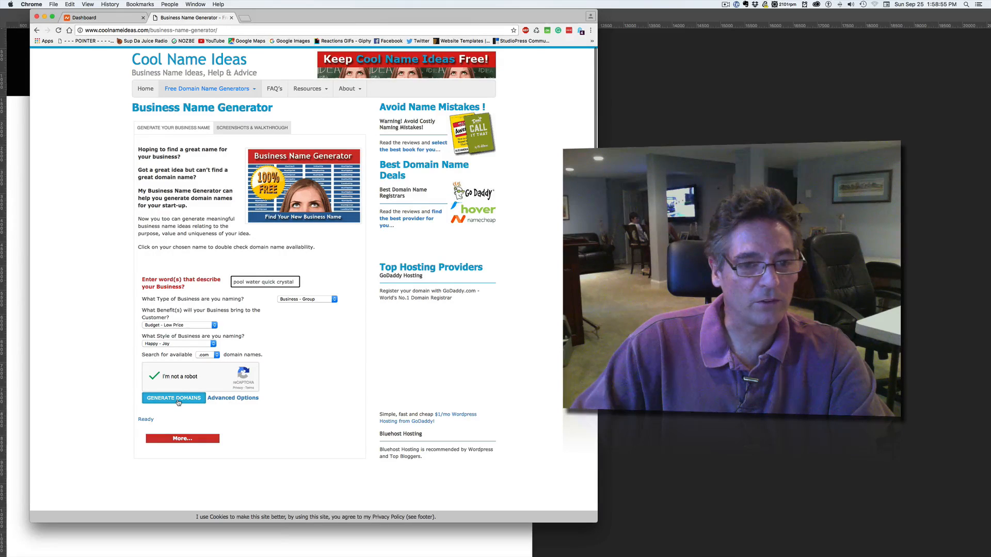
{"action": "left_click", "coordinate": [173, 398]}
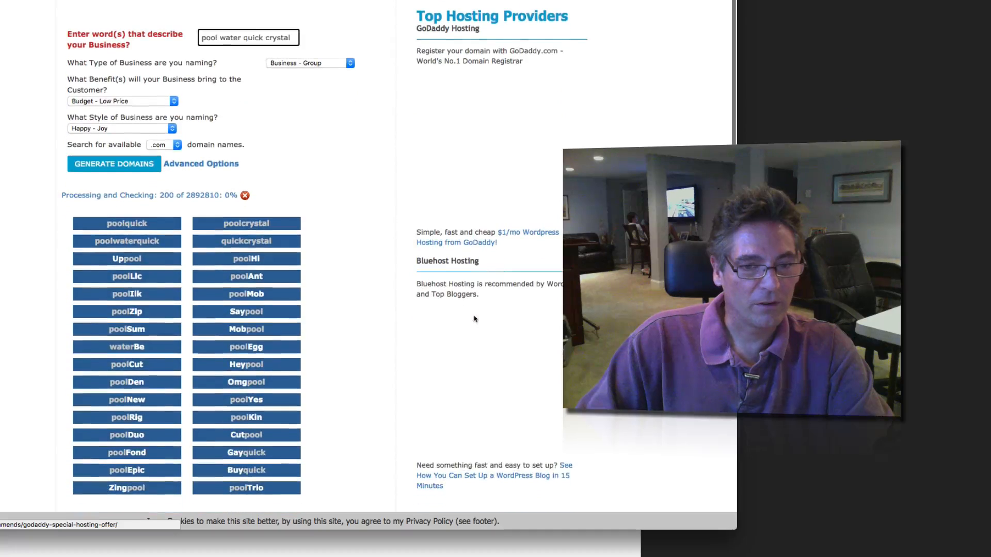
- Scroll through generated names such as Givepool, poolFolk, poolBrew and Ourquick
{"action": "scroll", "scroll_direction": "down", "scroll_amount": 3}
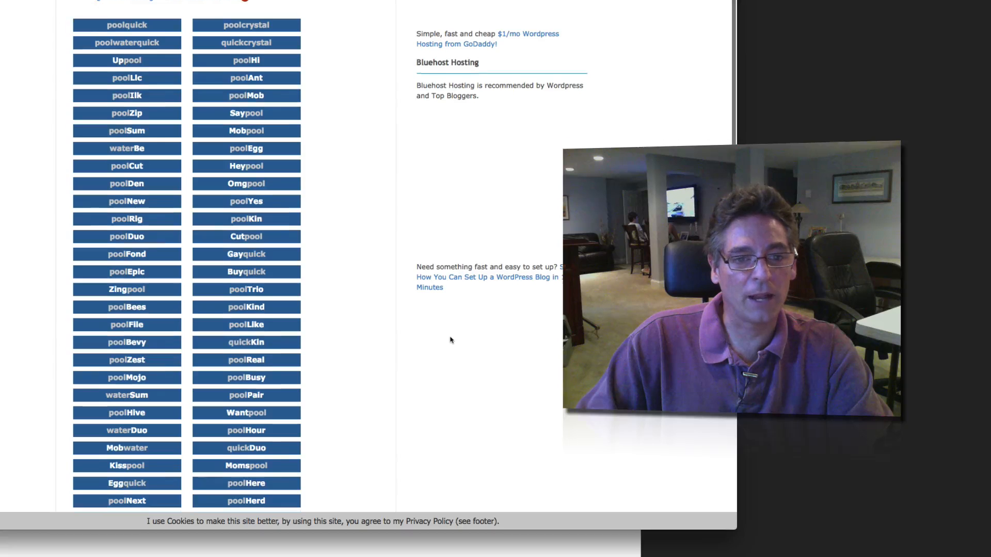
{"action": "scroll", "scroll_direction": "down", "scroll_amount": 3}
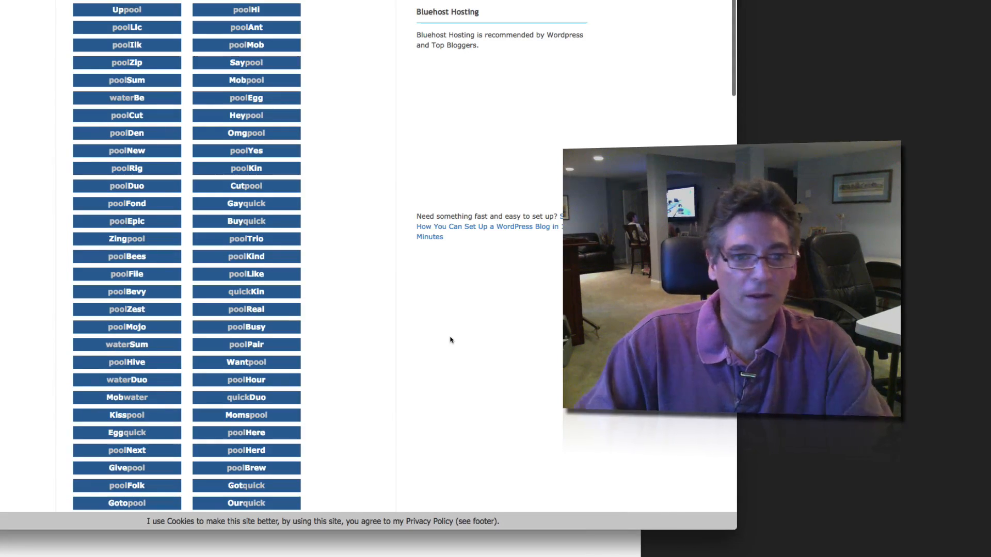
{"action": "mouse_move", "coordinate": [245, 380]}
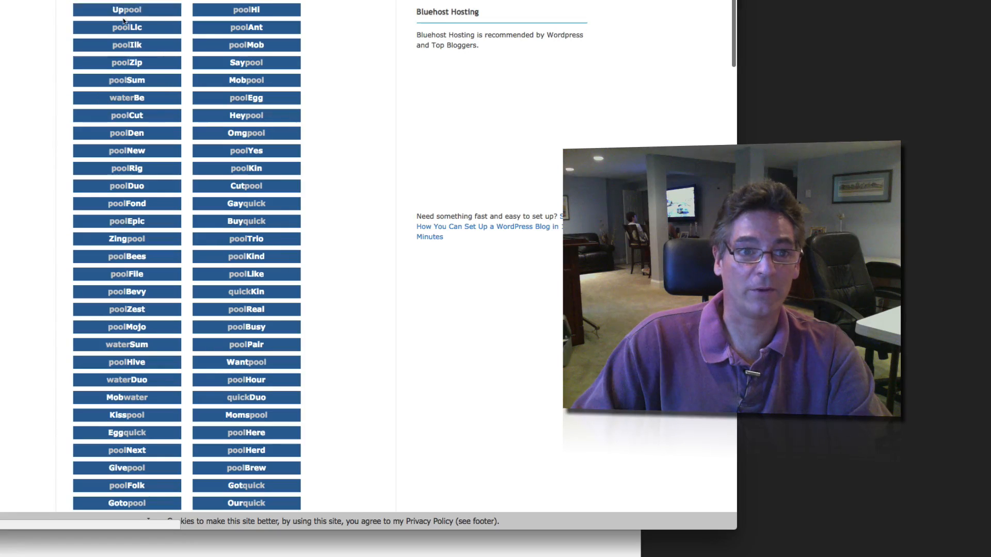
{"action": "mouse_move", "coordinate": [246, 98]}
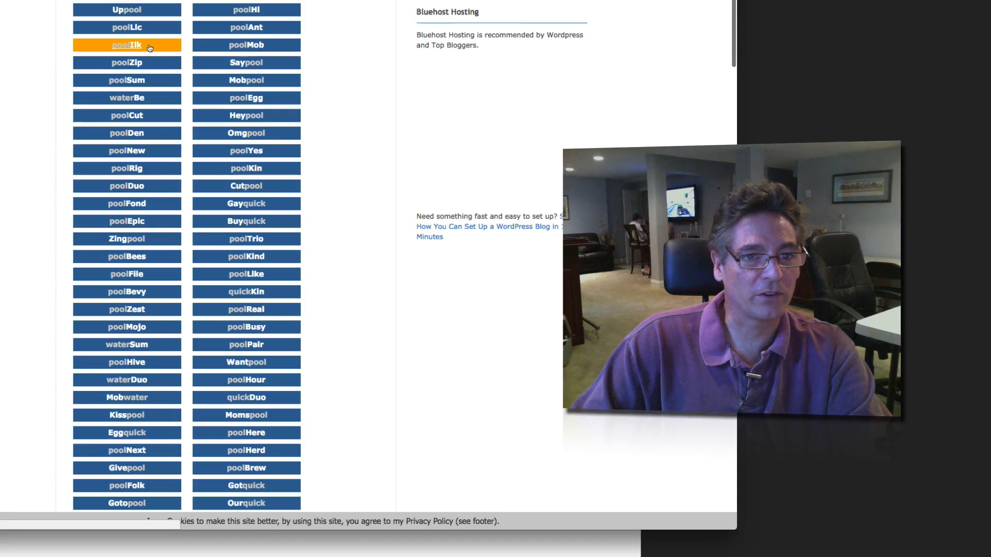
- Check .com availability for Uppool and waterBe
{"action": "left_click", "coordinate": [127, 9]}
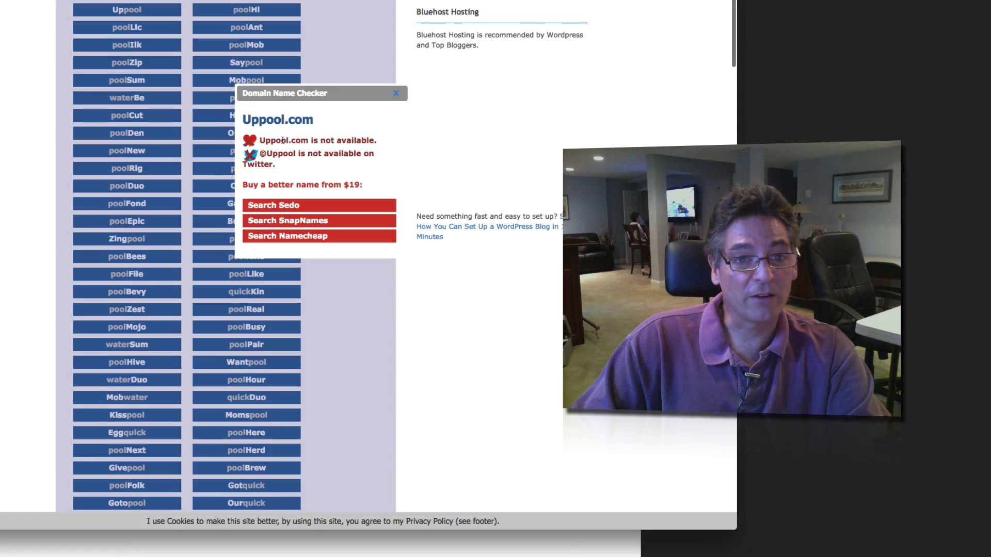
{"action": "left_click_drag", "start_coordinate": [259, 141], "coordinate": [376, 140]}
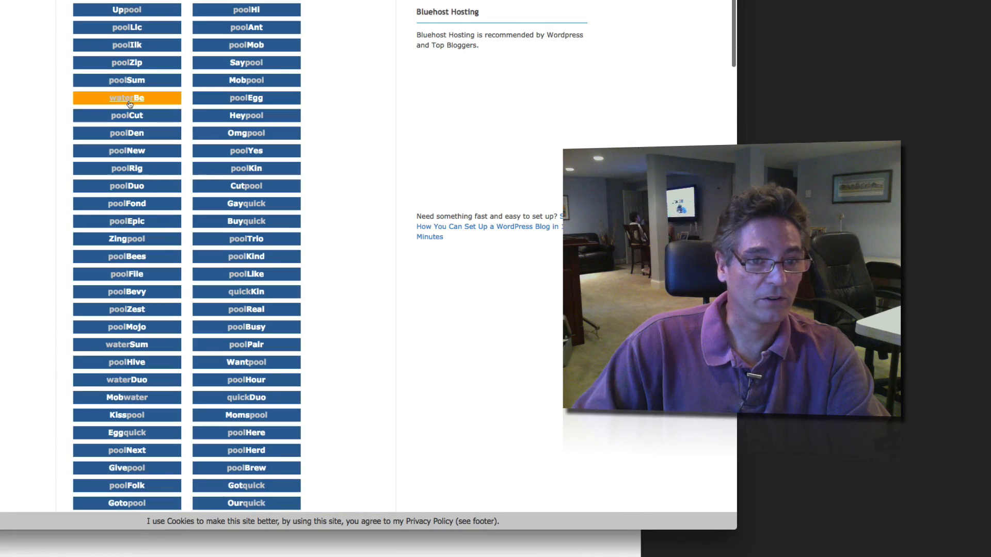
{"action": "left_click", "coordinate": [127, 98]}
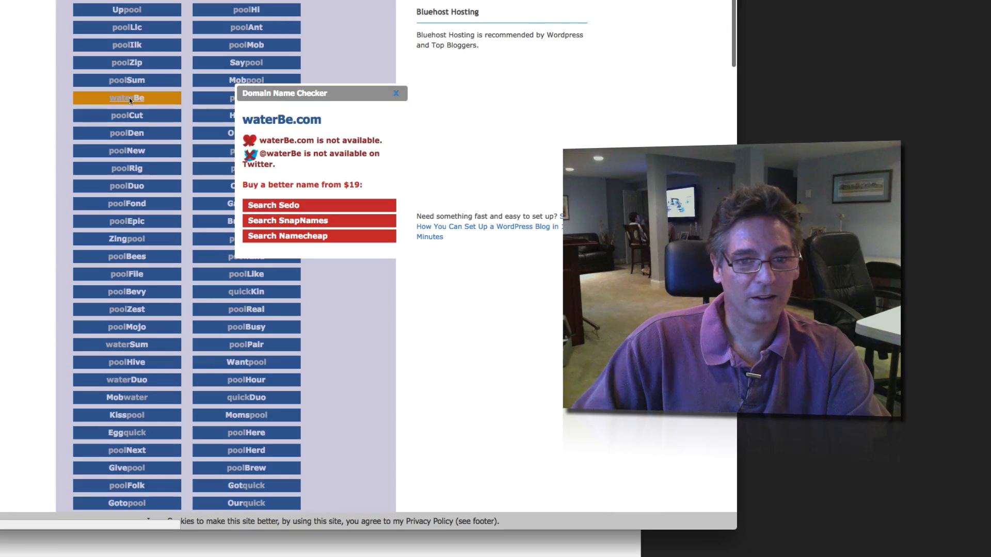
{"action": "left_click", "coordinate": [395, 94]}
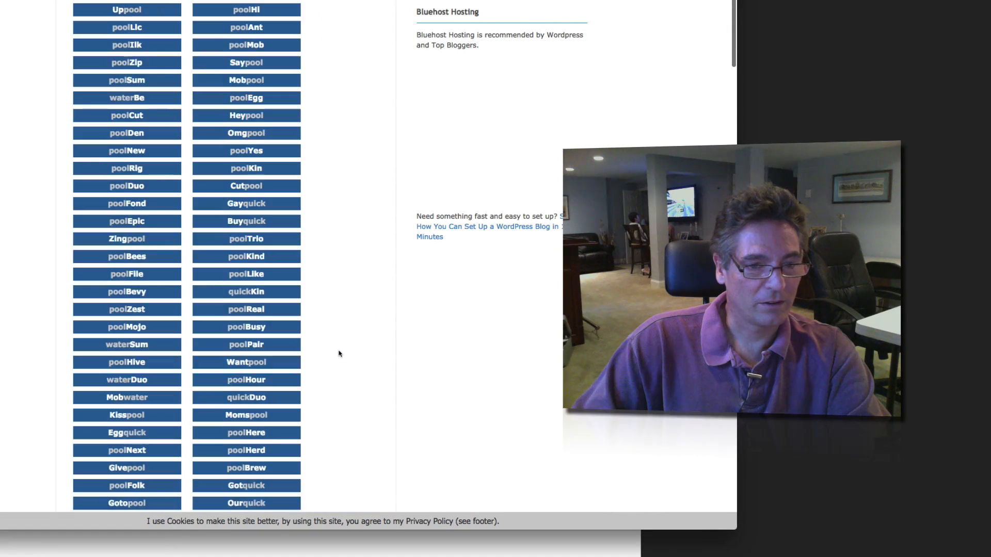
- Scroll further down the results and select the poolHive name
{"action": "scroll", "scroll_direction": "down", "scroll_amount": 3}
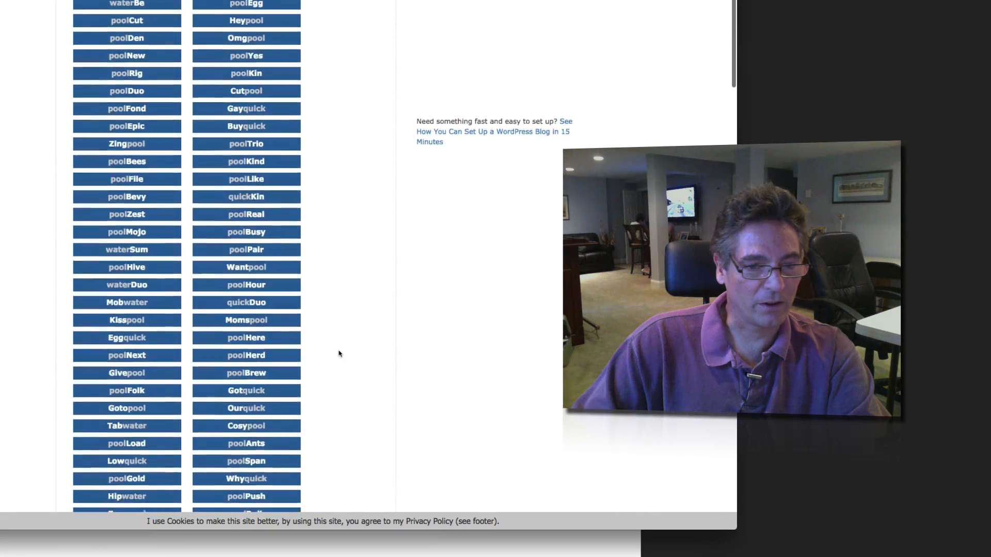
{"action": "scroll", "scroll_direction": "down", "scroll_amount": 3}
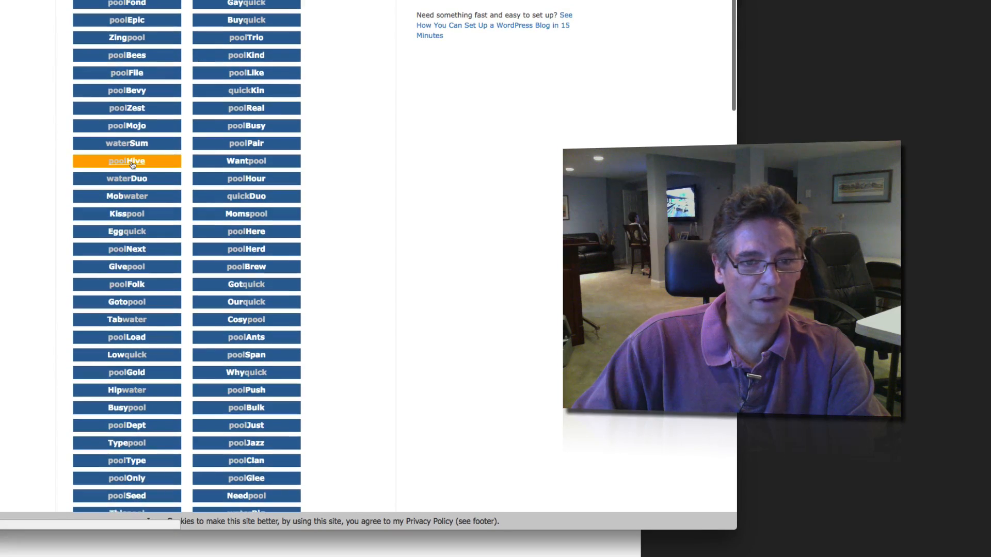
{"action": "left_click", "coordinate": [127, 125]}
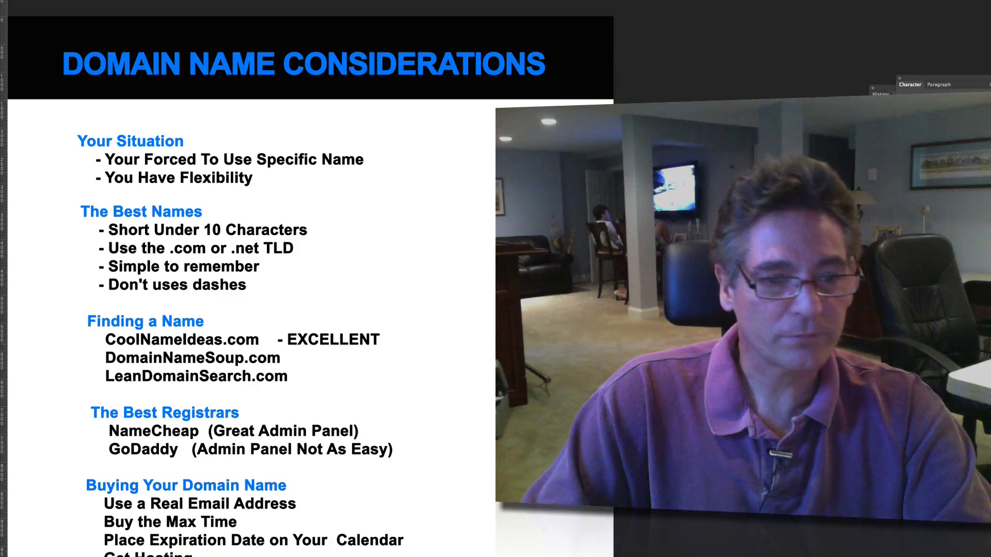
{"action": "scroll", "scroll_direction": "down", "scroll_amount": 3}
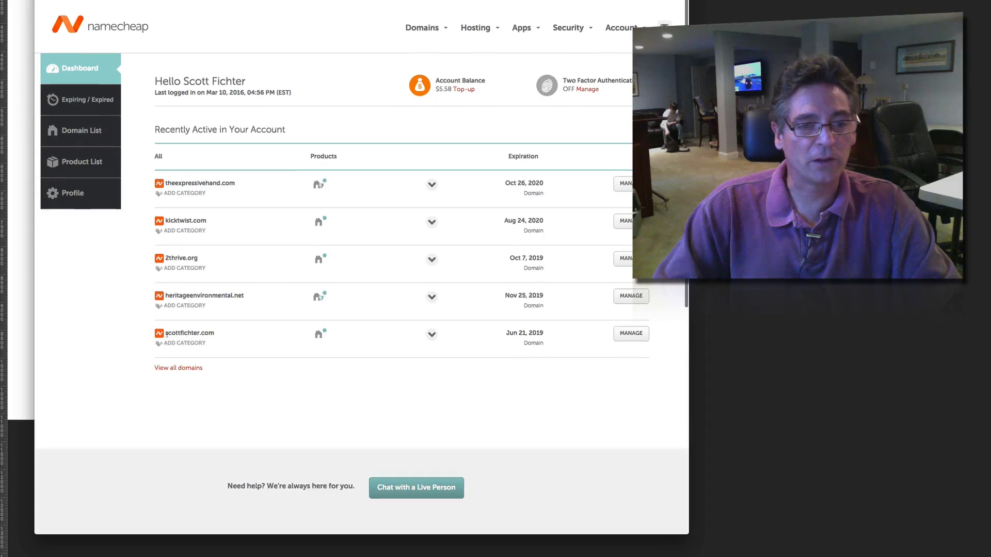
{"action": "double_click", "coordinate": [189, 332]}
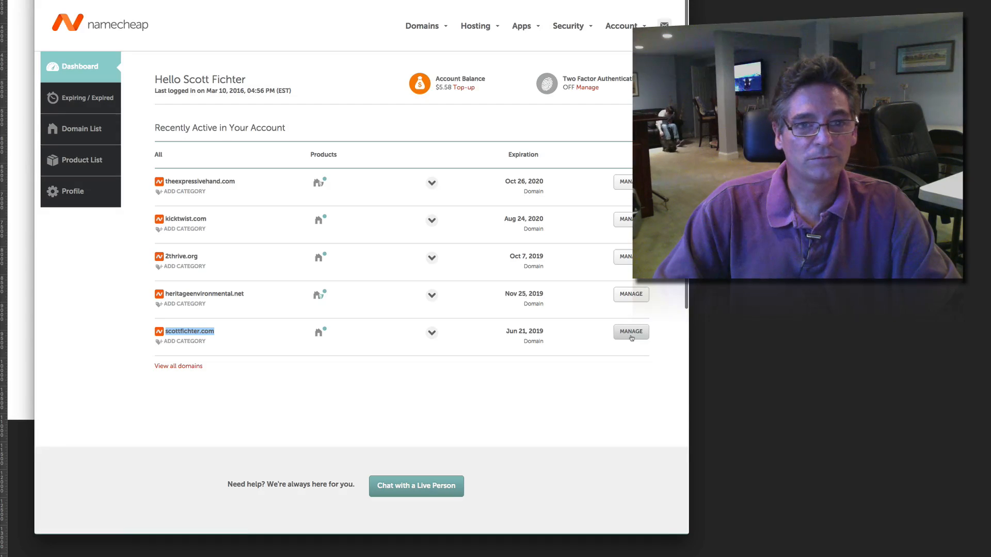
{"action": "left_click", "coordinate": [631, 331]}
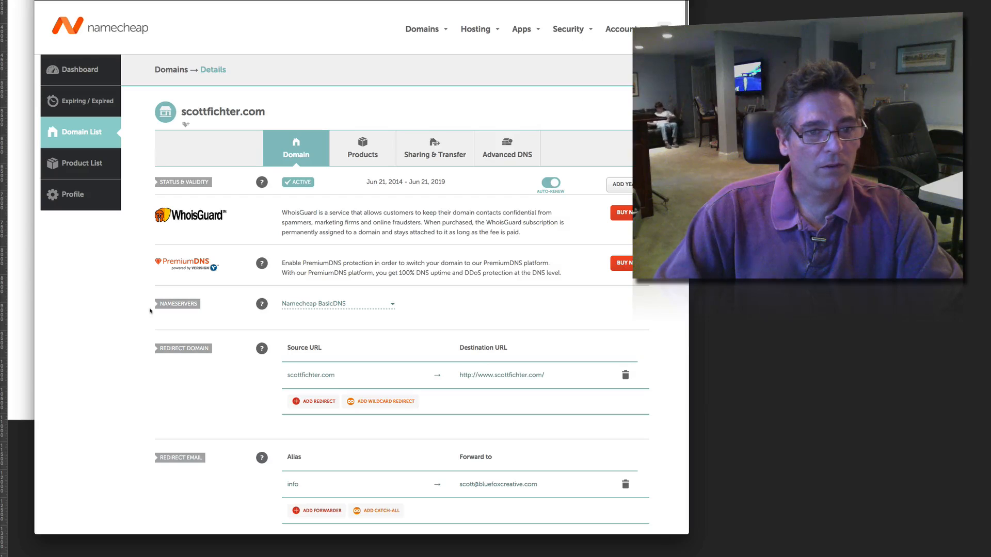
{"action": "mouse_move", "coordinate": [262, 303]}
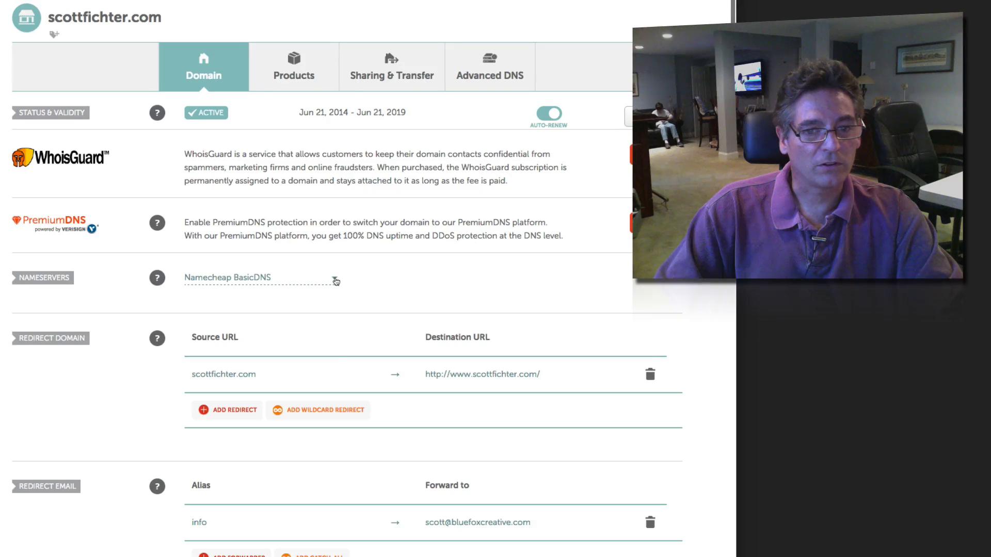
- Set scottfichter.com nameservers to Custom DNS and add entries until six fields show
{"action": "left_click", "coordinate": [259, 278]}
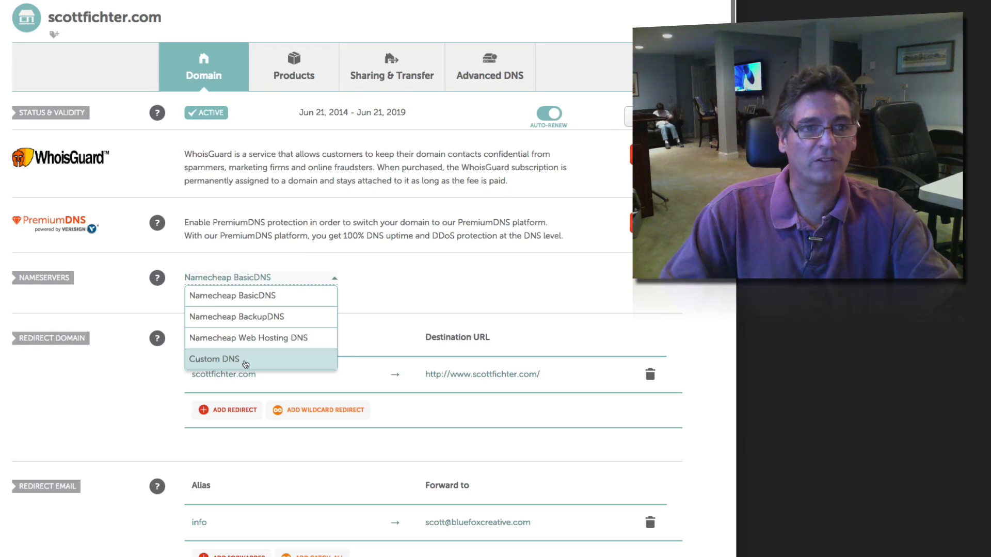
{"action": "left_click", "coordinate": [214, 359]}
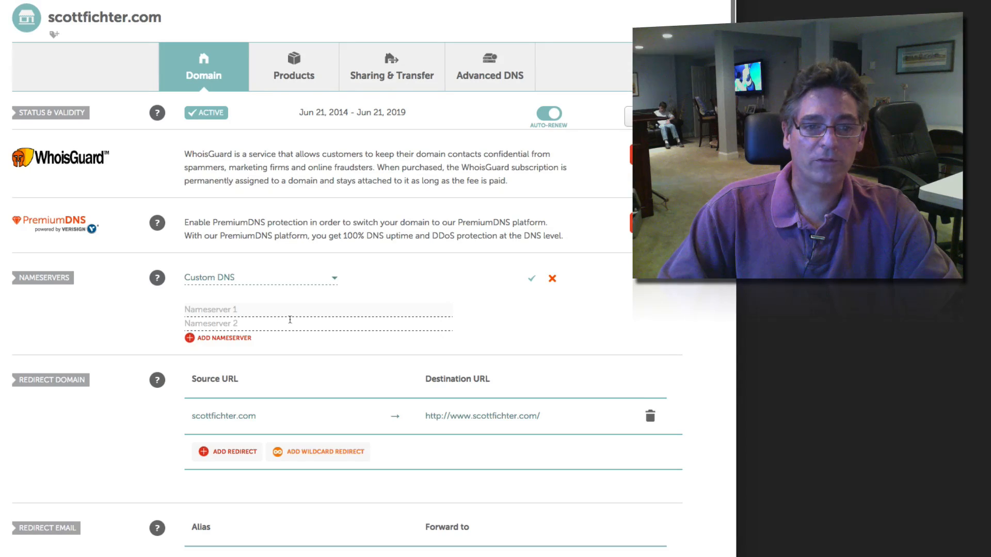
{"action": "mouse_move", "coordinate": [193, 341]}
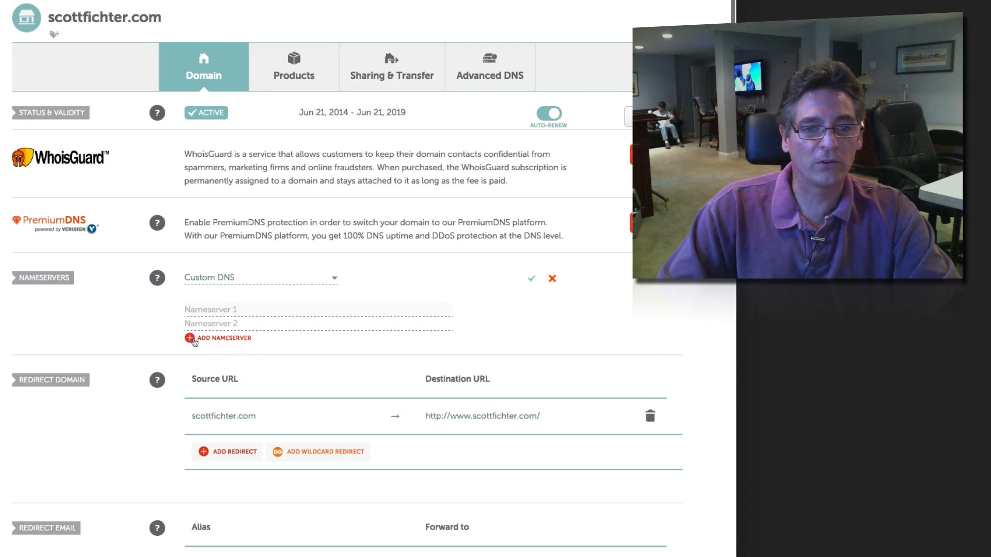
{"action": "left_click", "coordinate": [189, 338]}
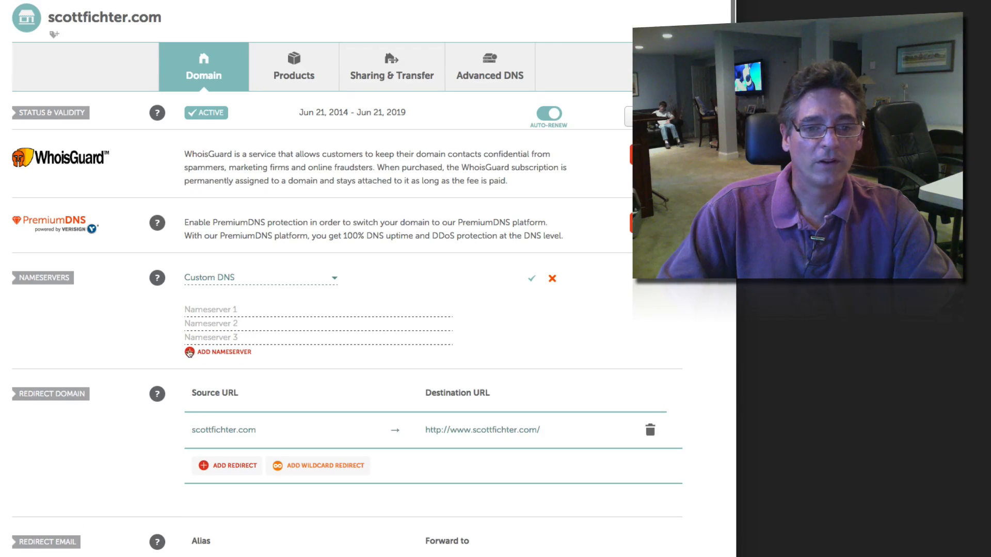
{"action": "left_click", "coordinate": [189, 352]}
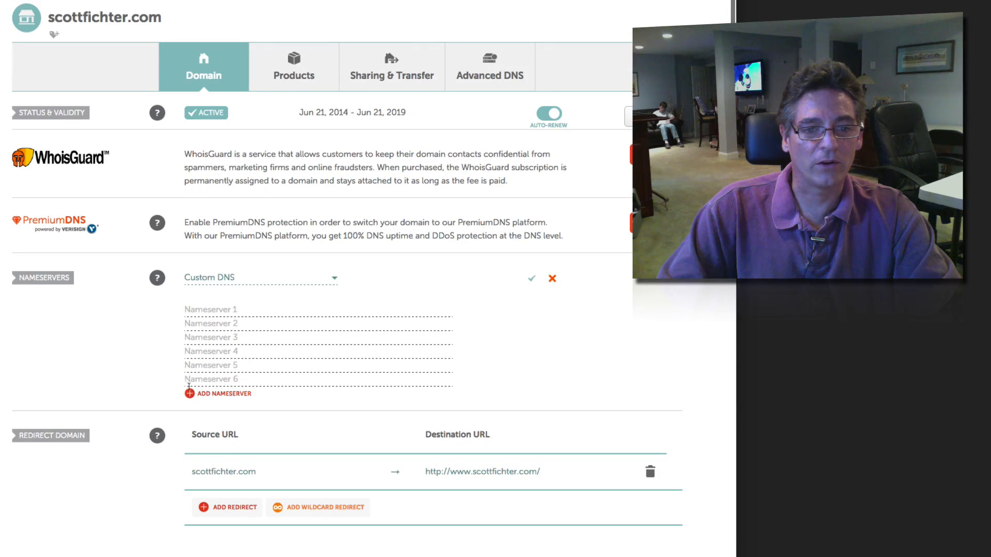